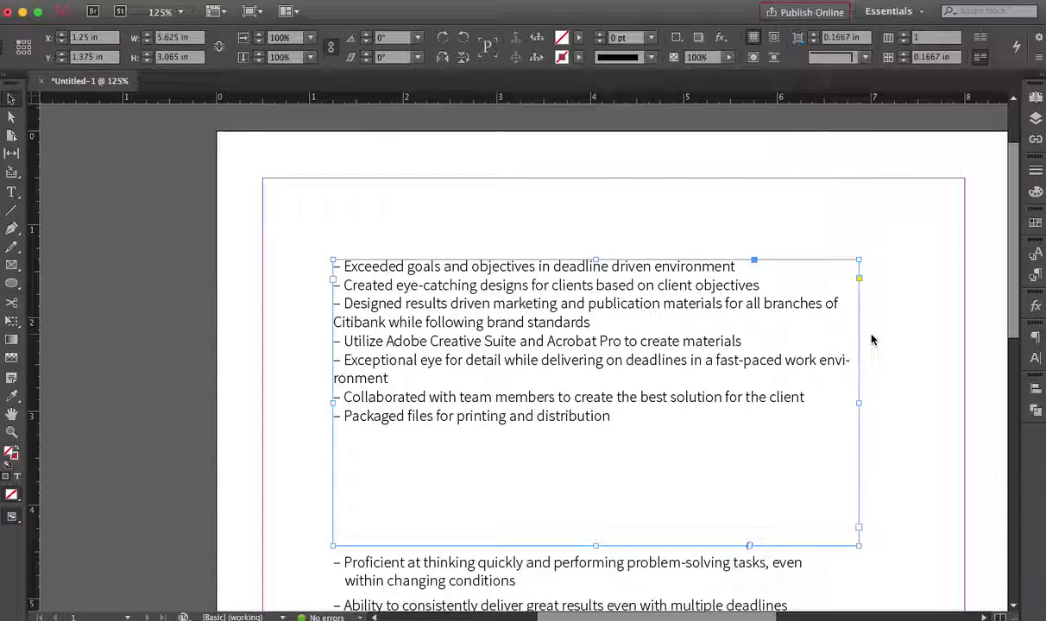
# - Narrow the bullet-list text frame by dragging its right edge inward so lines rewrap
pyautogui.moveTo(860, 400); pyautogui.dragTo(780, 400)
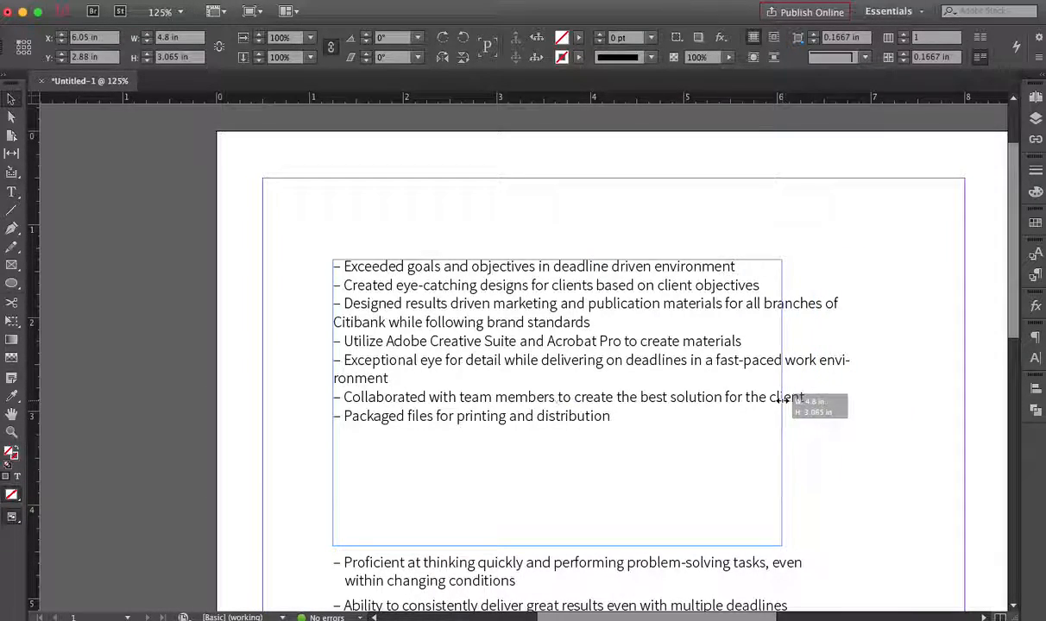
pyautogui.moveTo(780, 404); pyautogui.dragTo(778, 404)
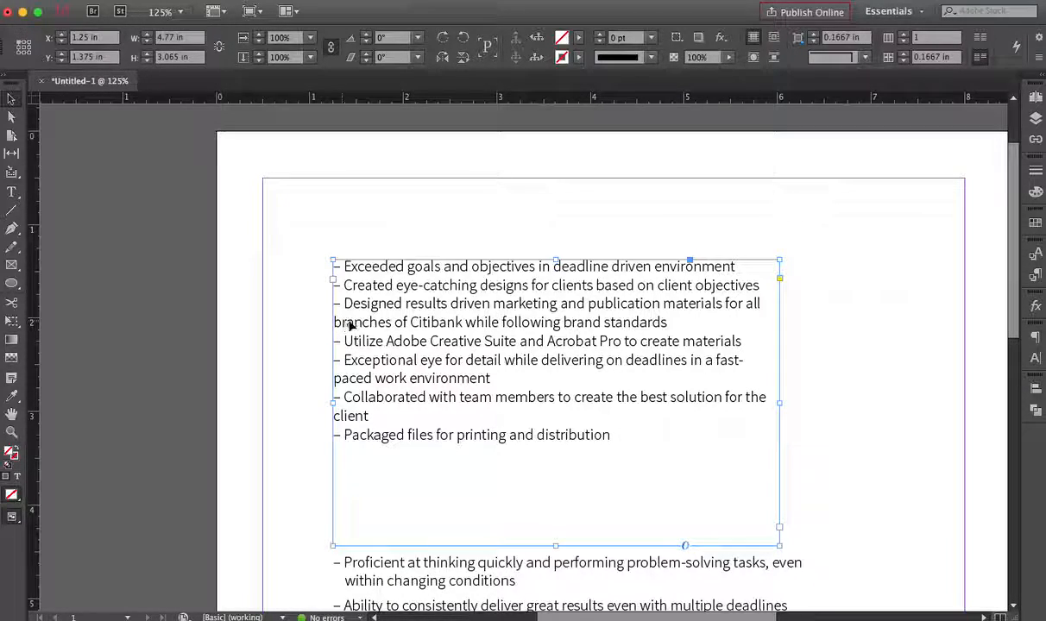
pyautogui.moveTo(335, 279)
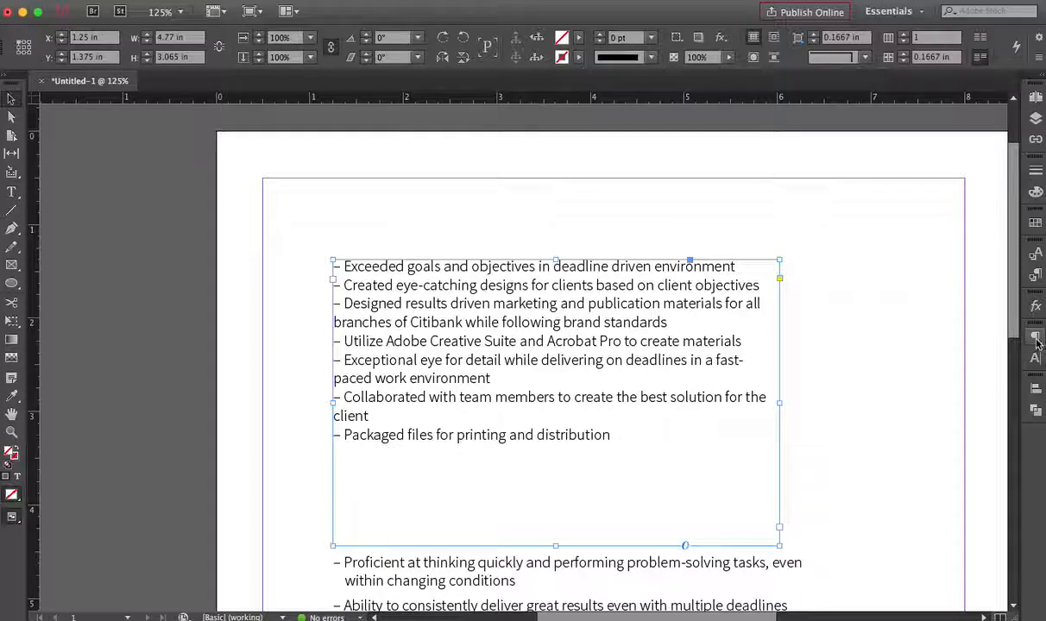
# - Bring up the Paragraph formatting settings to add 0.0625 in Space After
pyautogui.click(1035, 338)
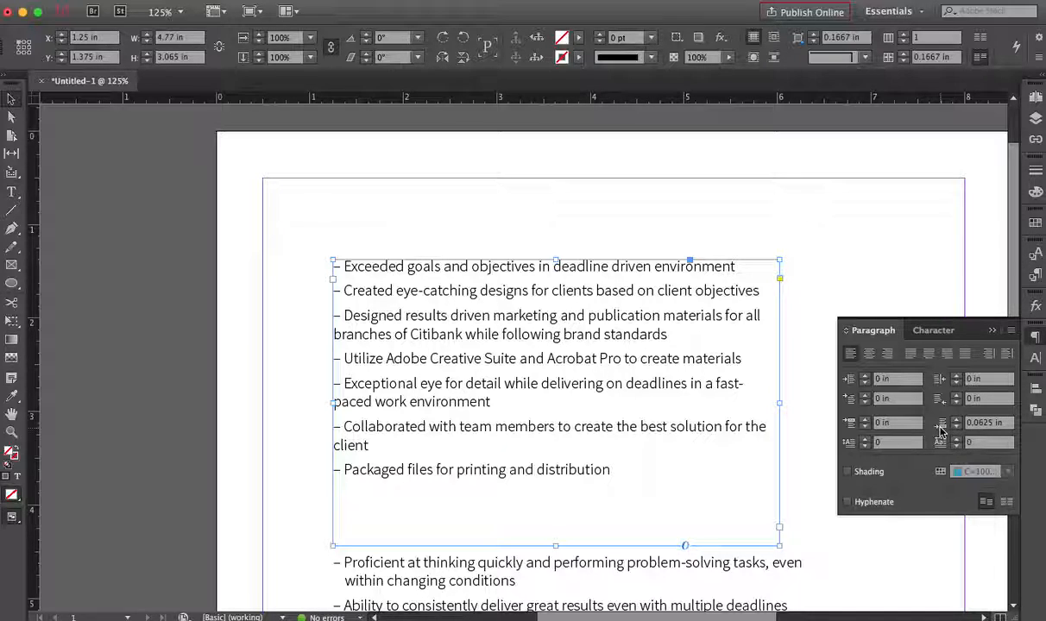
pyautogui.moveTo(941, 432)
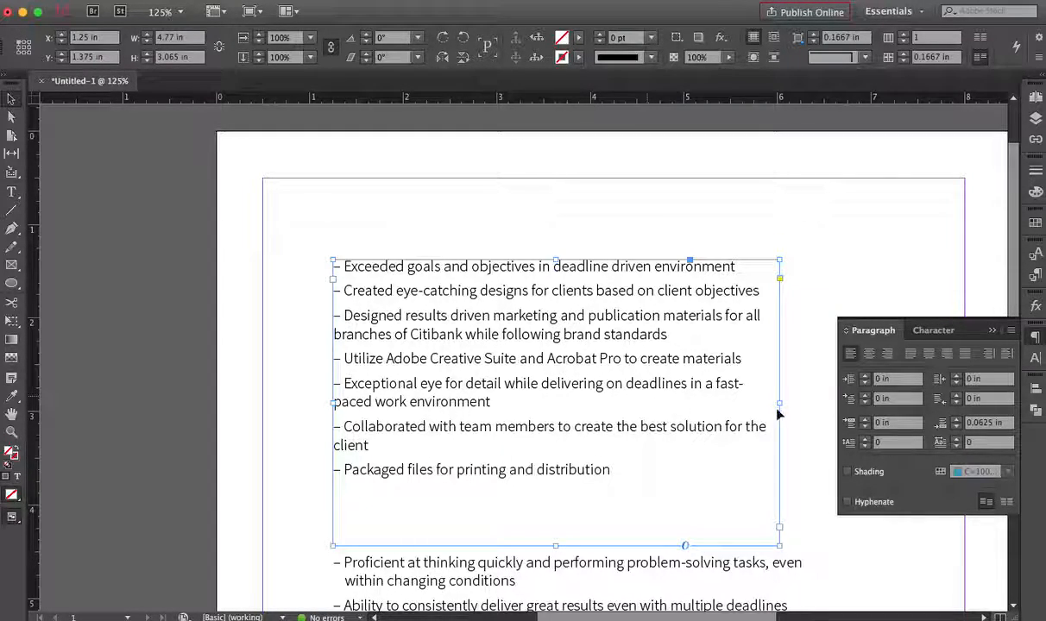
pyautogui.moveTo(794, 419)
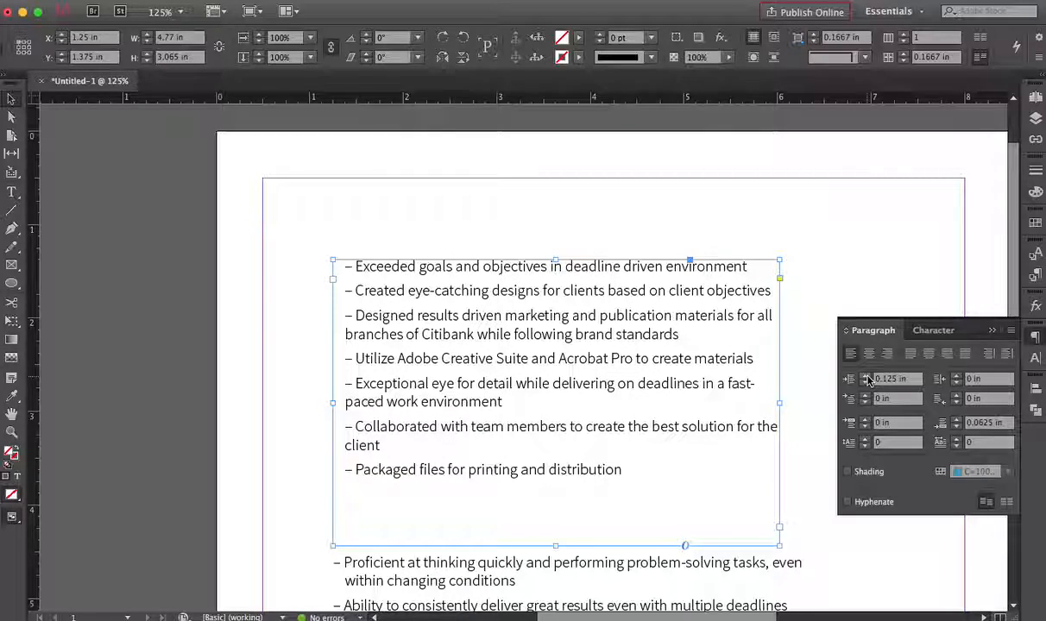
pyautogui.moveTo(854, 406)
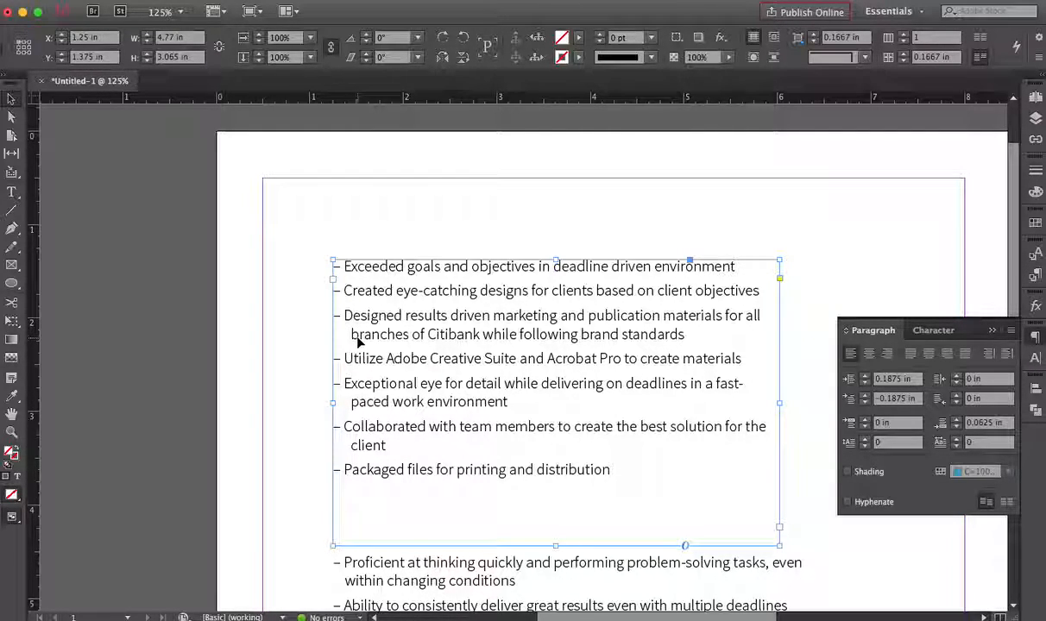
pyautogui.moveTo(382, 350)
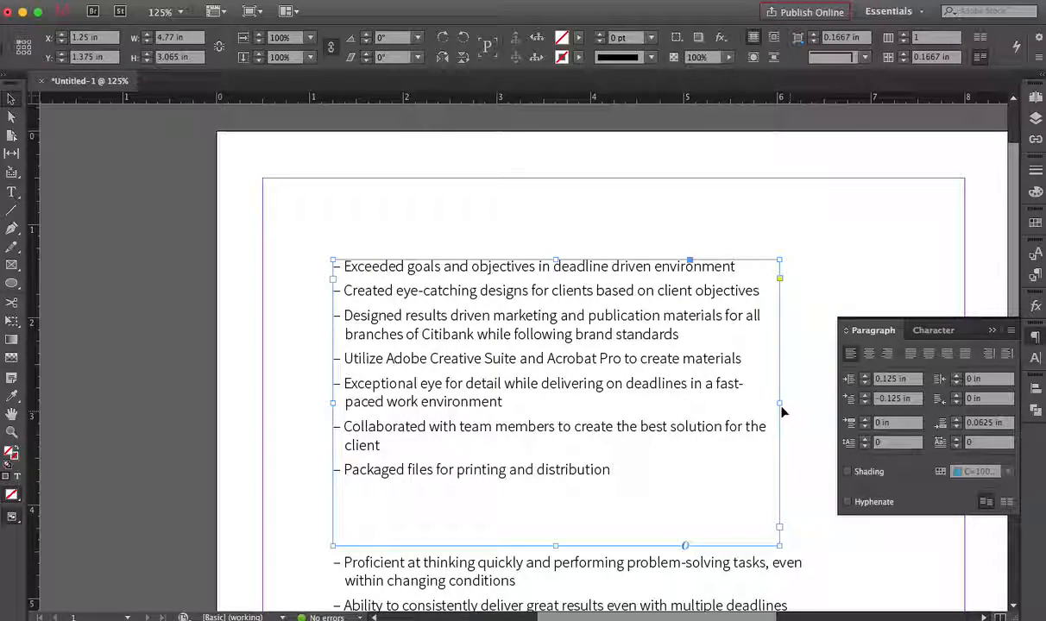
# - Test narrower and wider frame widths via the right handle, settling on a moderately narrower width
pyautogui.moveTo(780, 402); pyautogui.dragTo(732, 402)
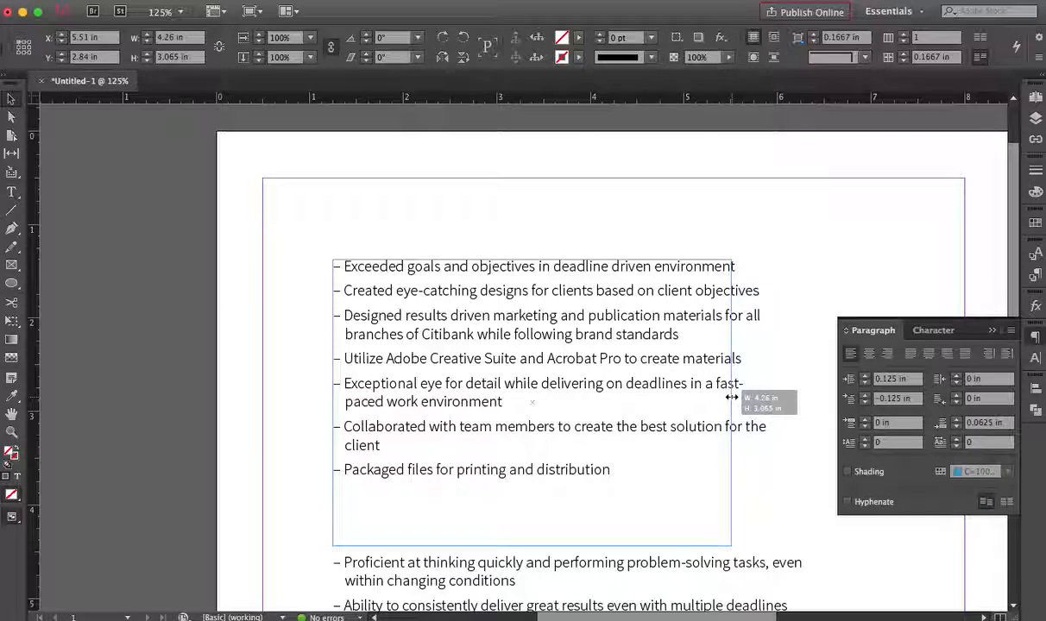
pyautogui.moveTo(732, 402); pyautogui.dragTo(709, 402)
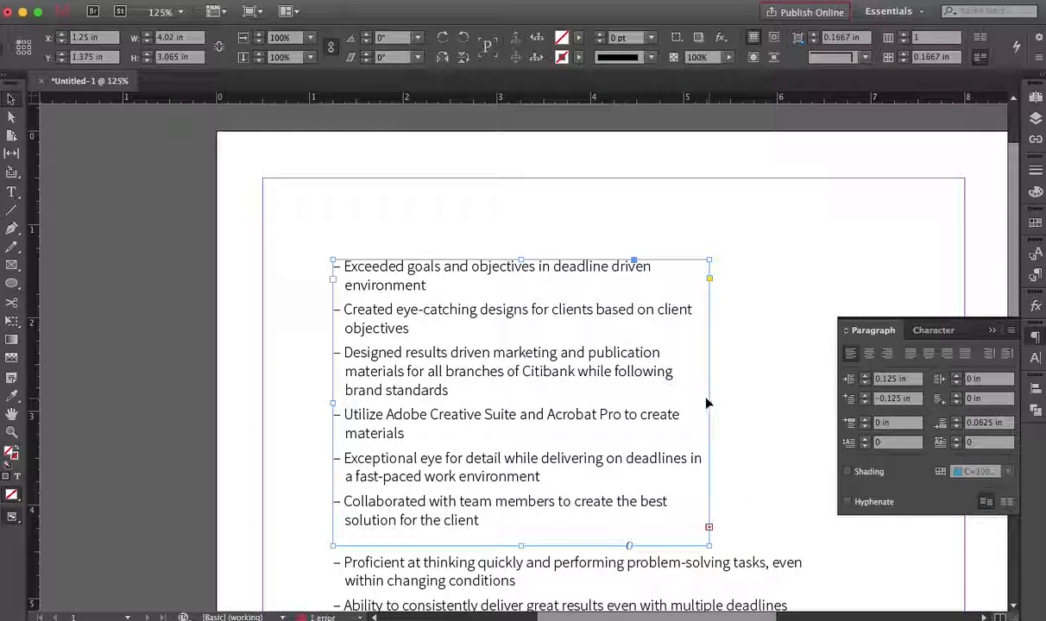
pyautogui.moveTo(708, 398); pyautogui.dragTo(591, 398)
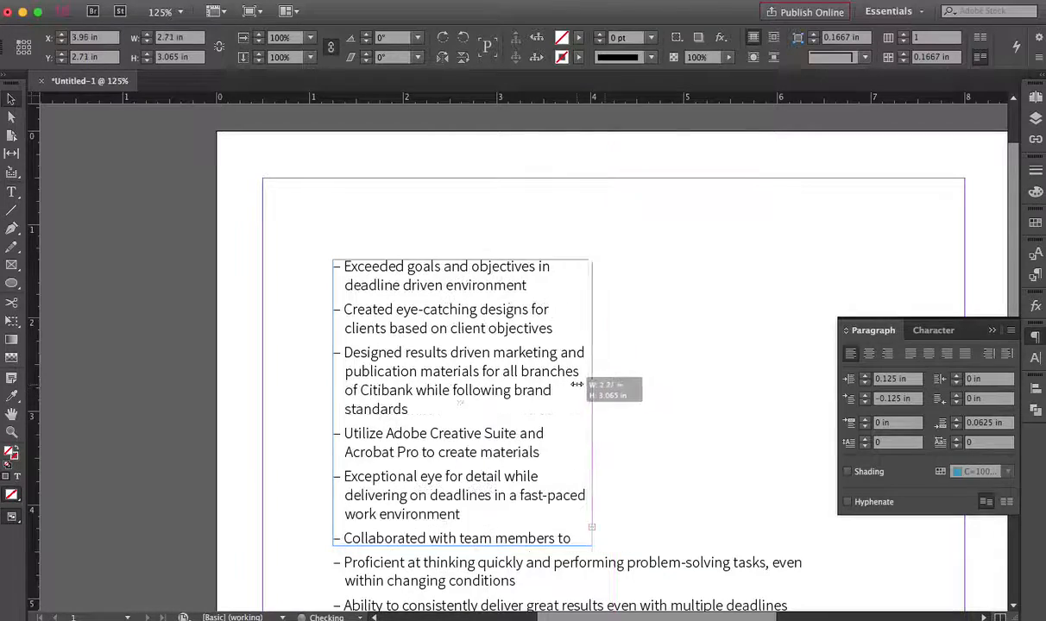
pyautogui.moveTo(592, 390); pyautogui.dragTo(571, 390)
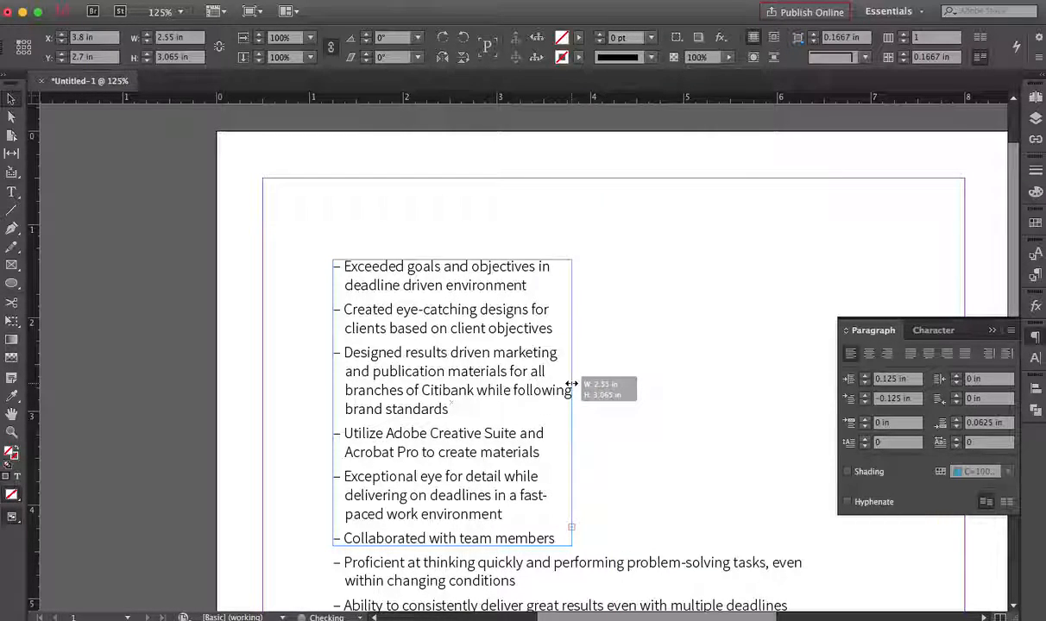
pyautogui.moveTo(571, 383); pyautogui.dragTo(646, 383)
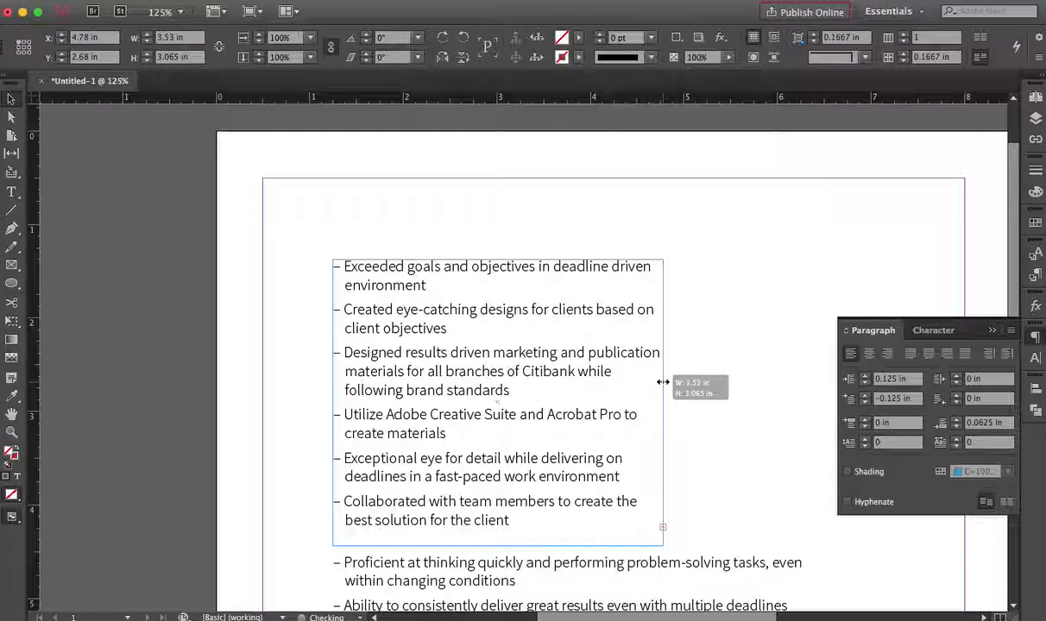
pyautogui.moveTo(662, 393); pyautogui.dragTo(680, 394)
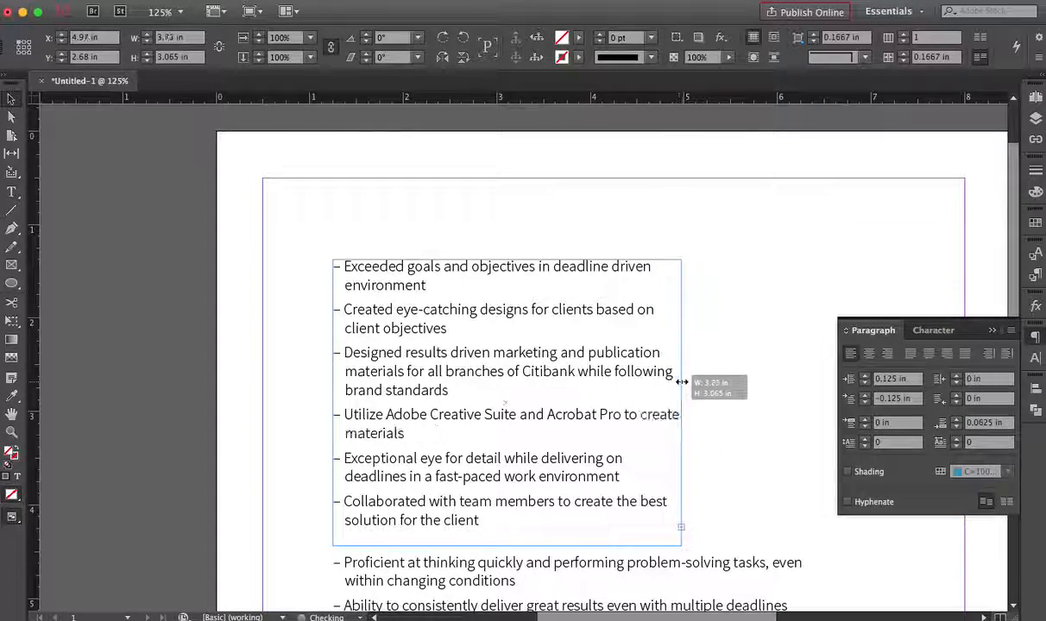
pyautogui.moveTo(681, 383); pyautogui.dragTo(718, 383)
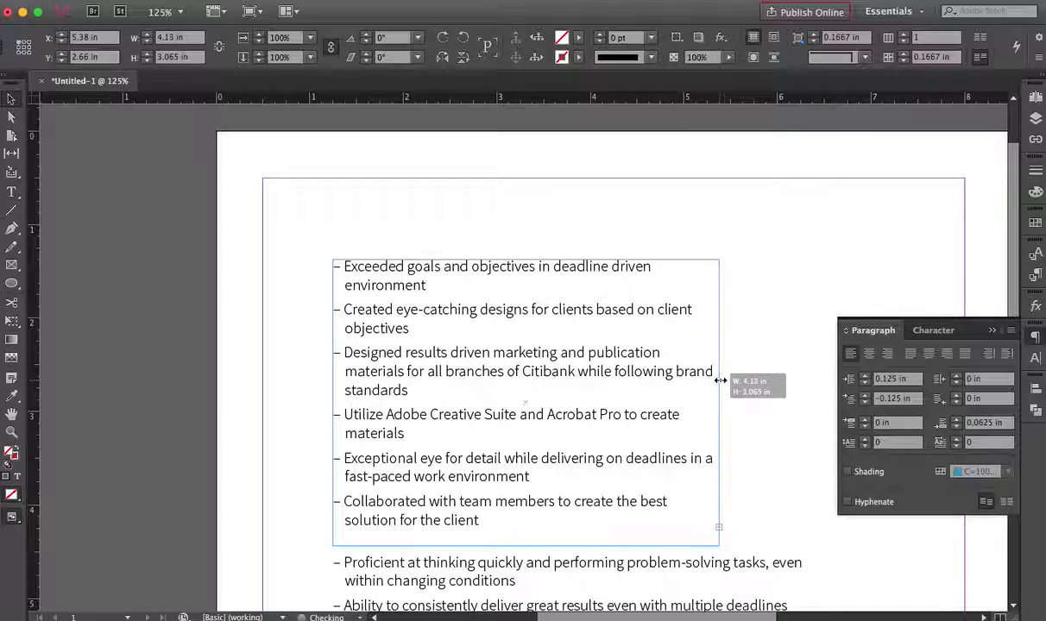